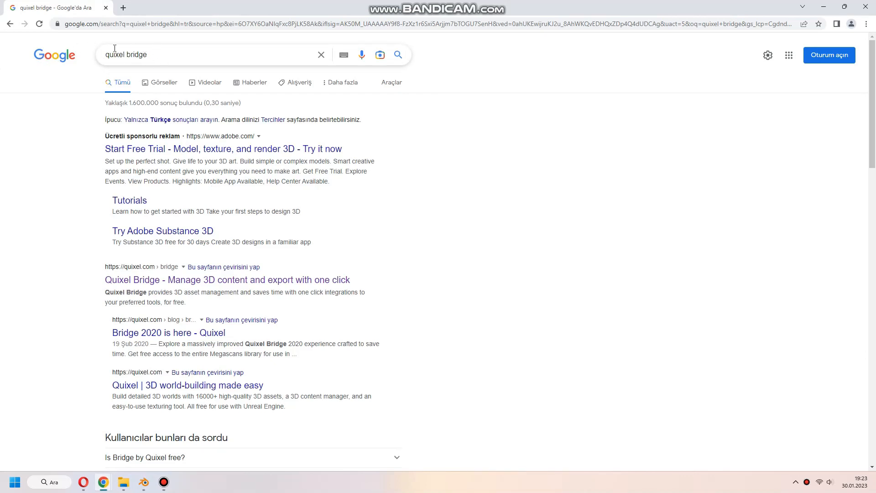
Start the Quixel Bridge installer download from the Quixel site and check the Downloads page
scroll(down, 3)
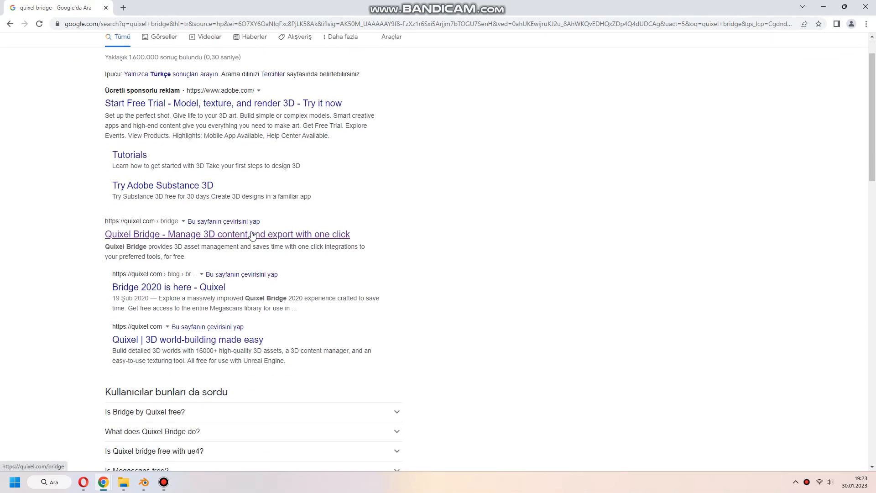
click(227, 233)
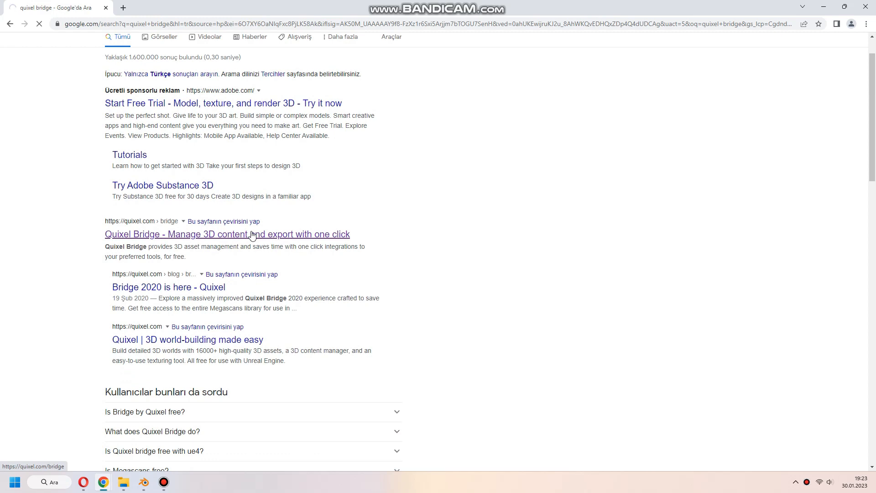
click(228, 234)
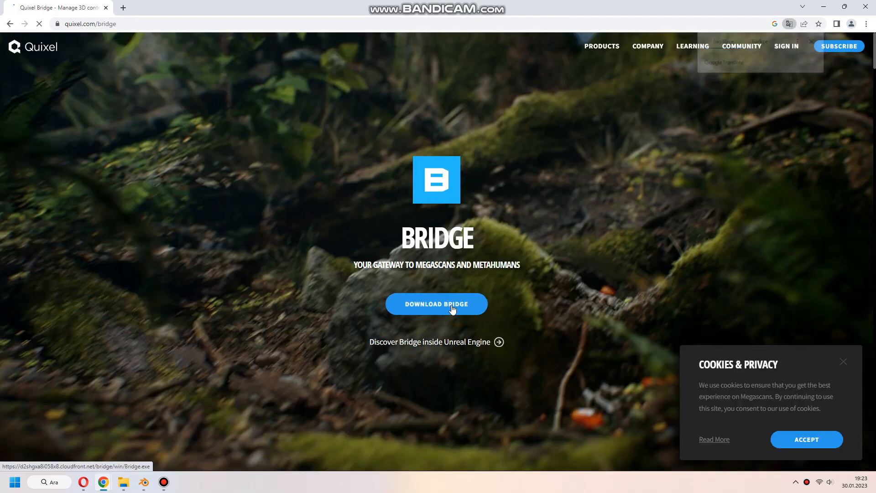
click(436, 304)
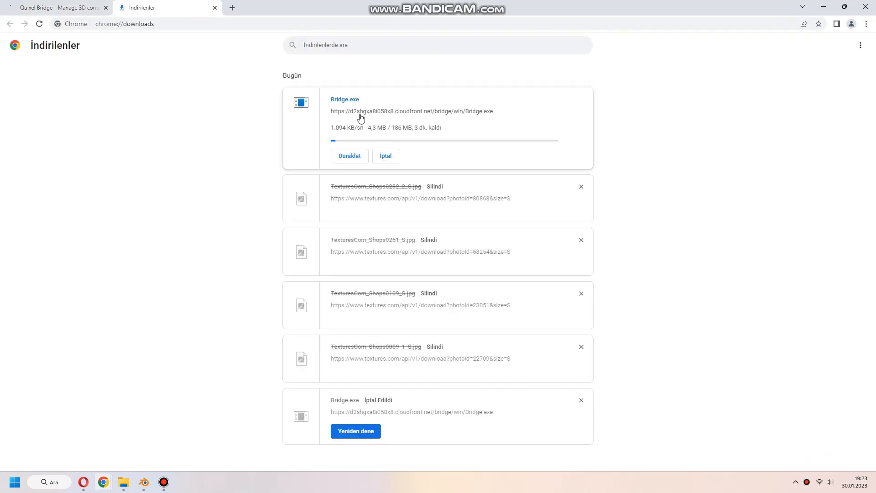
click(385, 155)
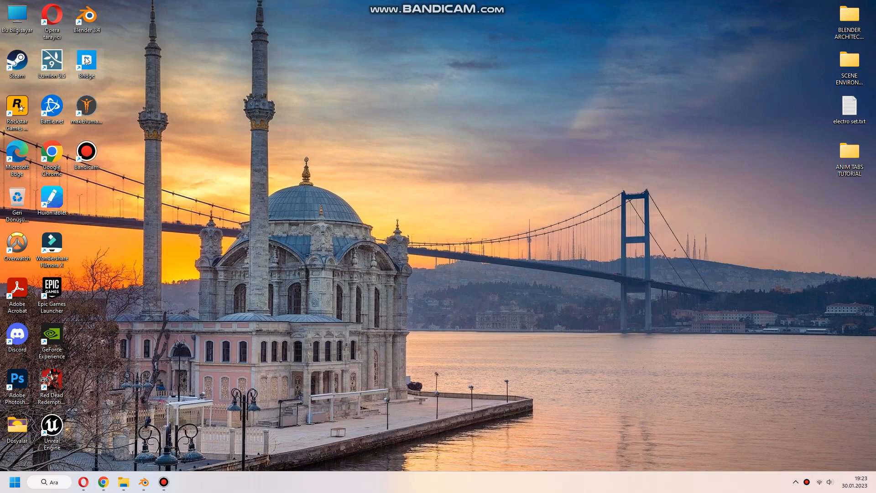
Launch Quixel Bridge from the desktop shortcut and look over the Home page
double_click(85, 58)
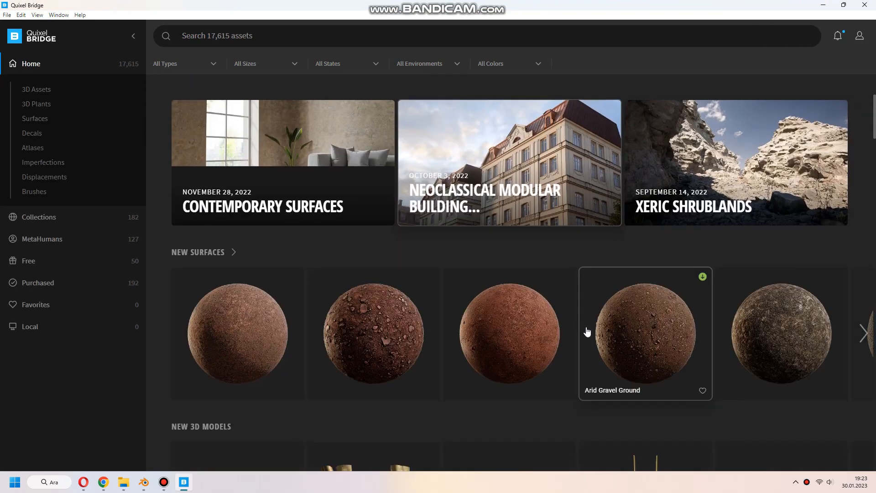
scroll(down, 3)
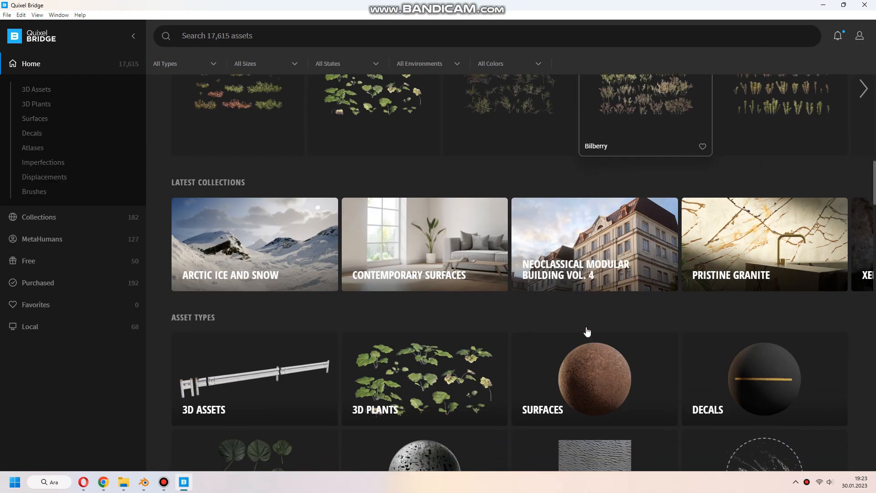
mouse_move(310, 337)
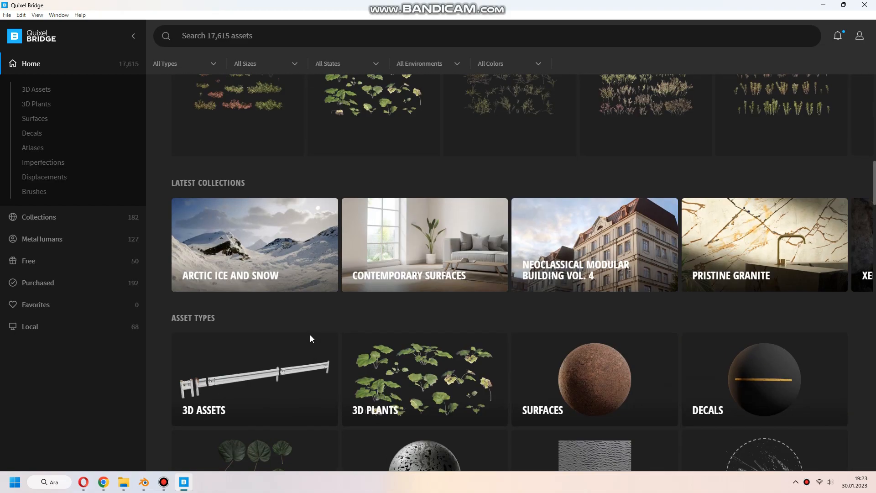
scroll(up, 3)
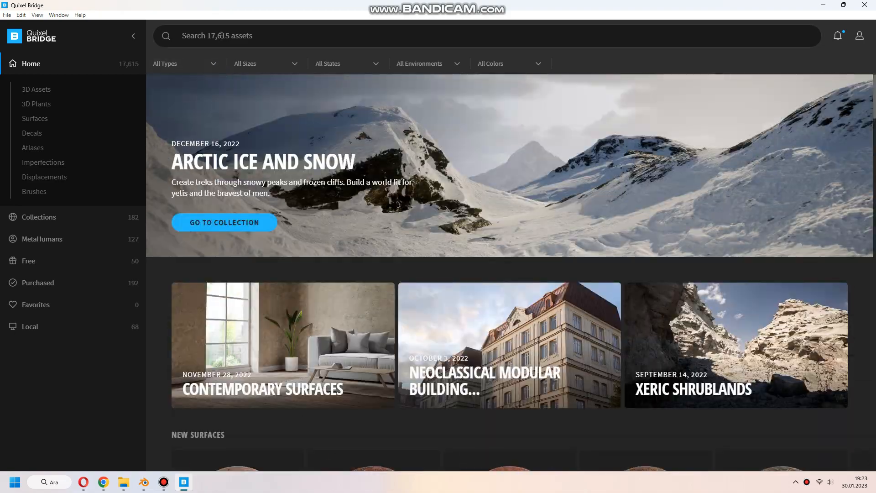
Search the asset library for 'street' and browse the curb, pipe and barrier results
text(street)
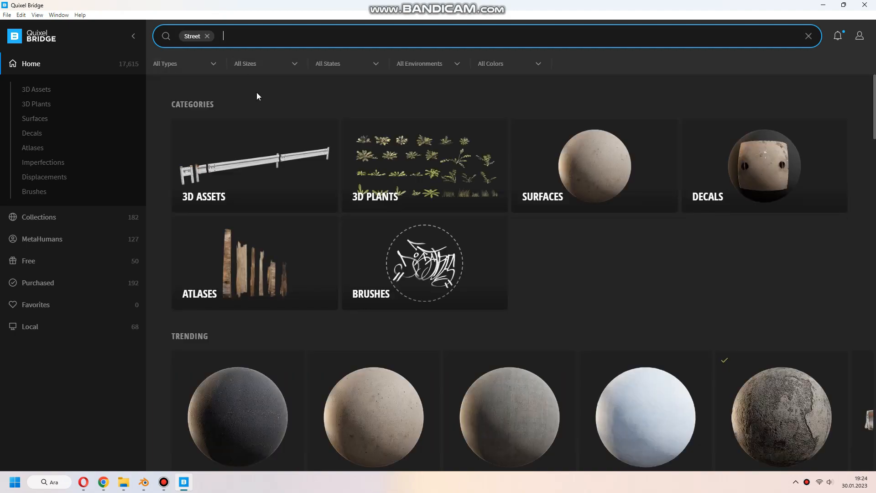
scroll(down, 3)
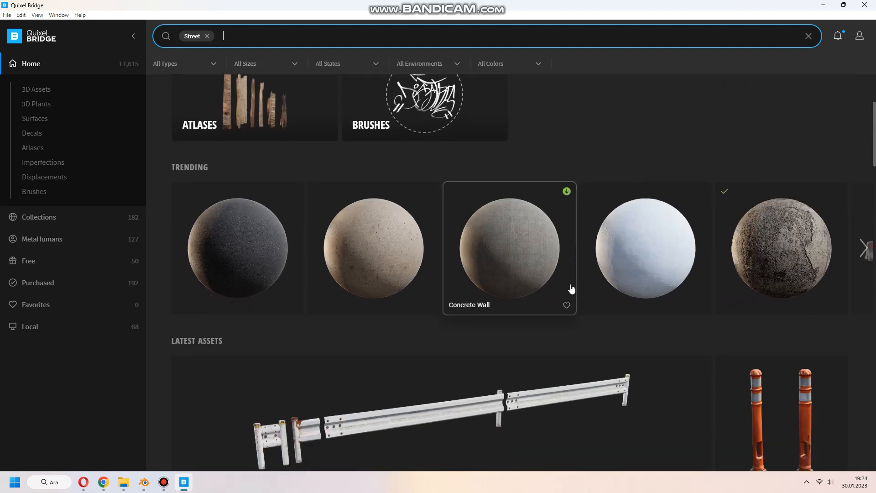
scroll(down, 3)
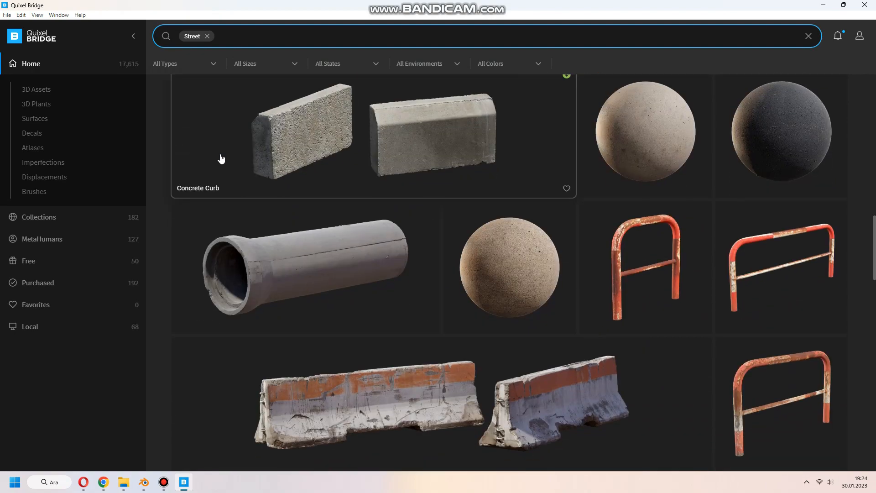
Filter to 3D Assets, browse the catalogue, then search for 'Sidewalk'
click(35, 88)
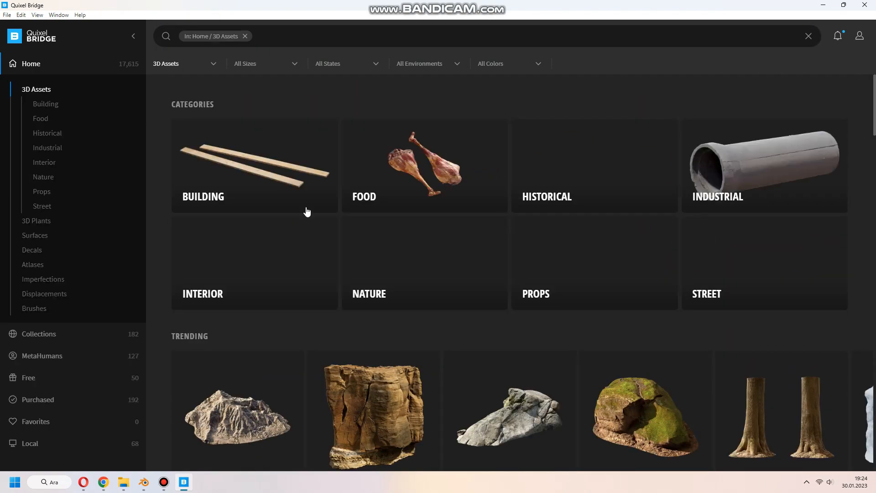
scroll(down, 3)
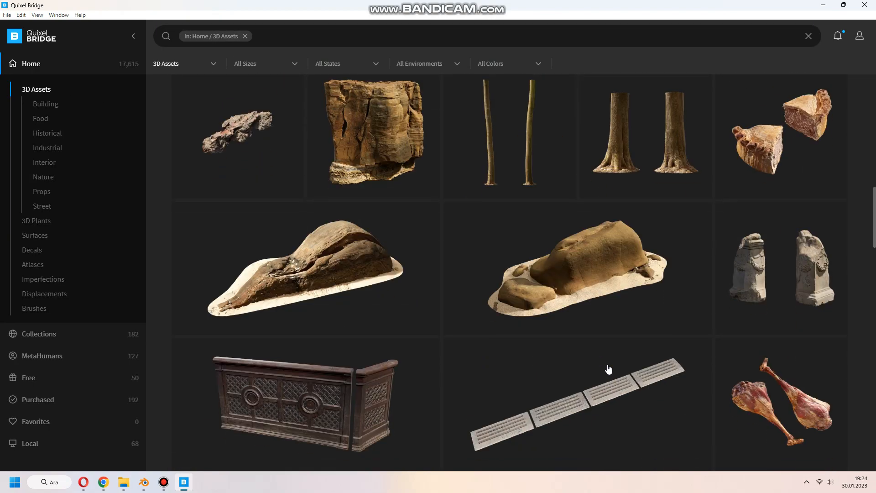
scroll(down, 3)
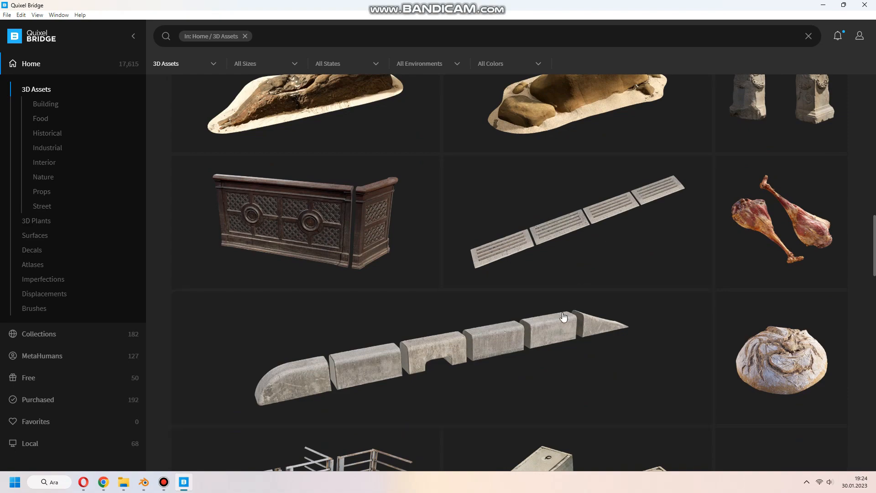
scroll(down, 3)
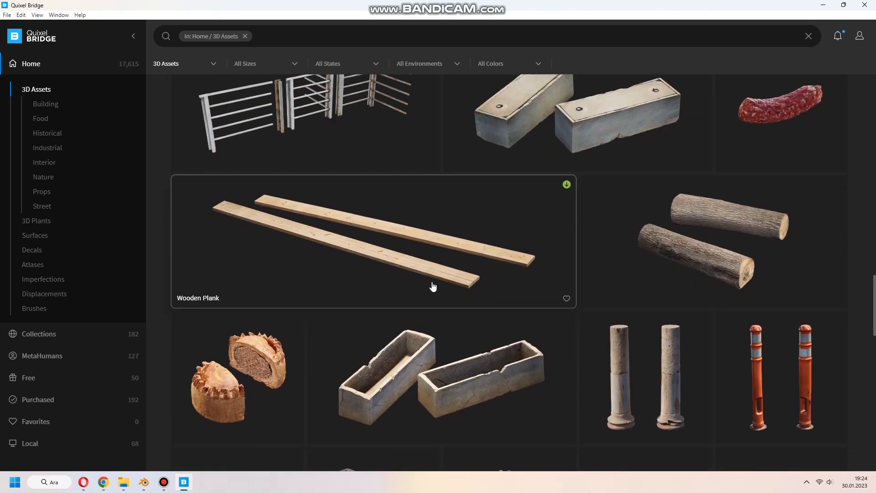
text(Sidewalk)
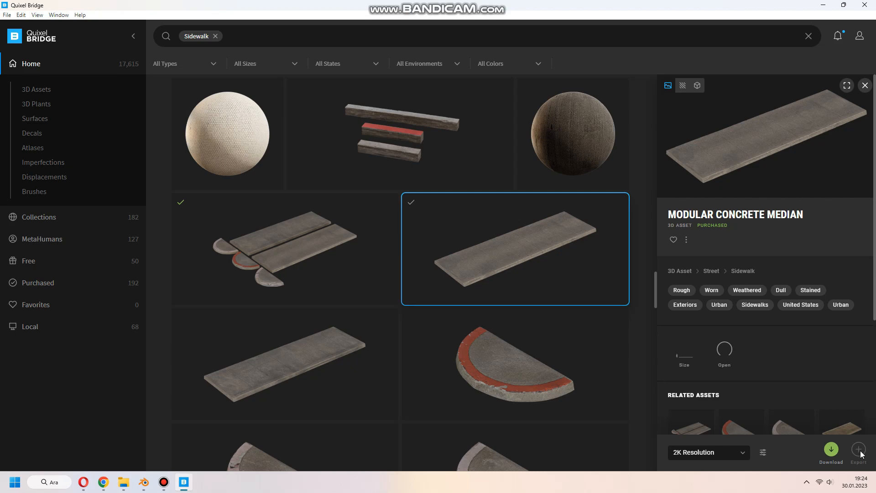
Download Modular Concrete Median at 2K resolution and bring up its export settings
click(831, 451)
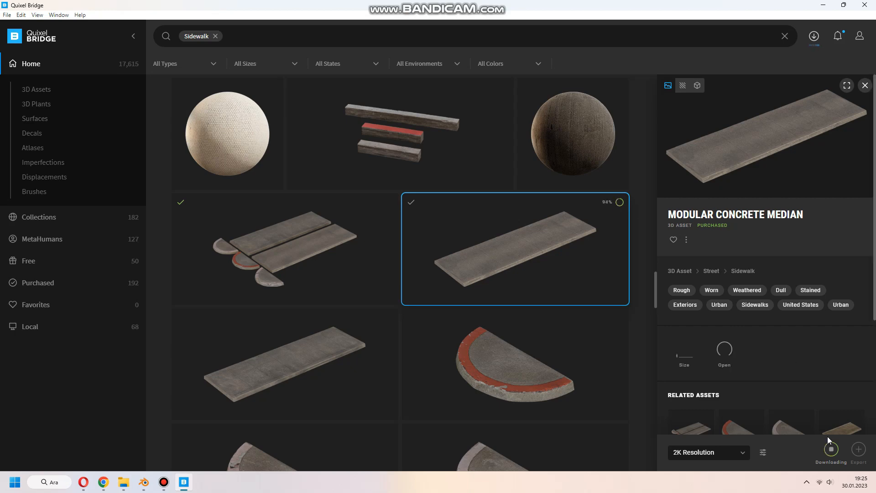
click(858, 452)
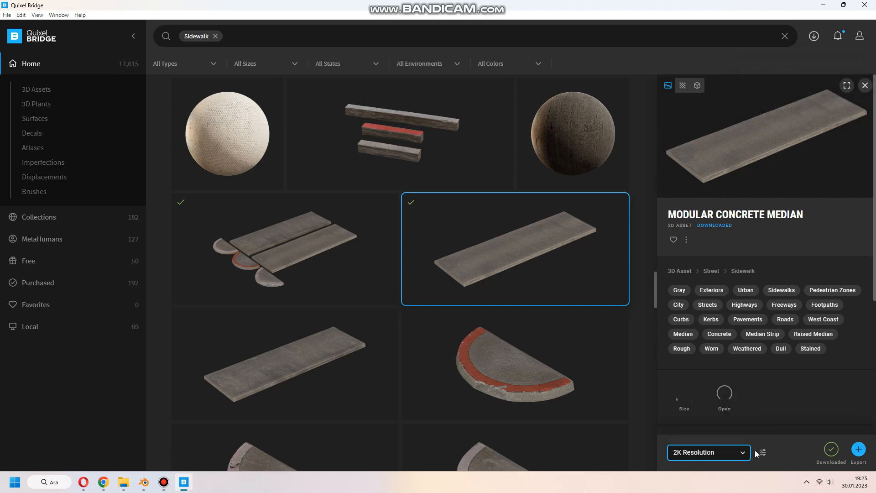
click(760, 452)
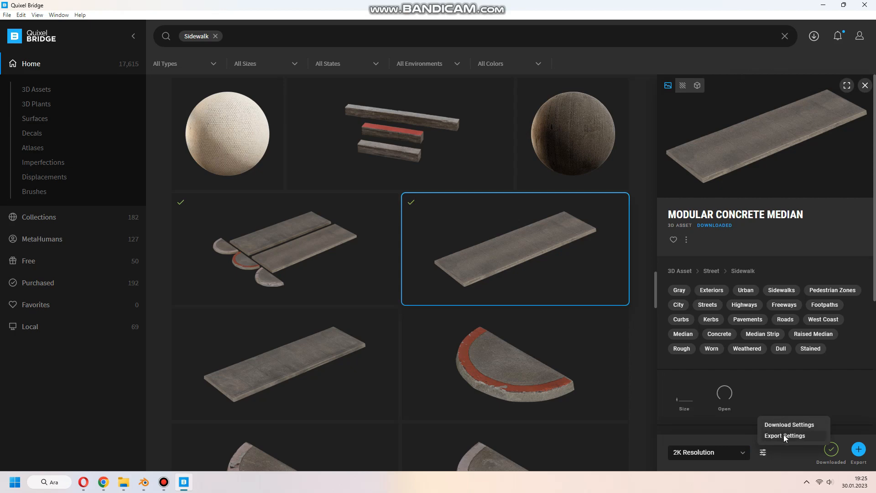
click(785, 437)
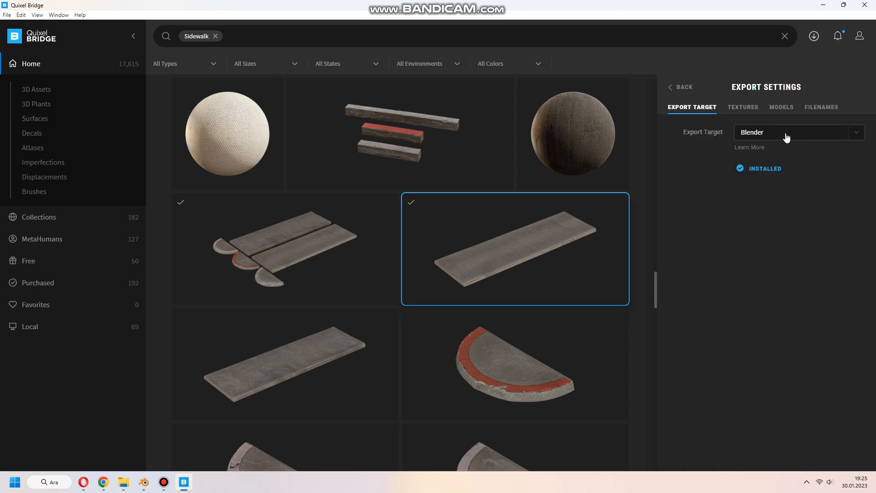
click(798, 131)
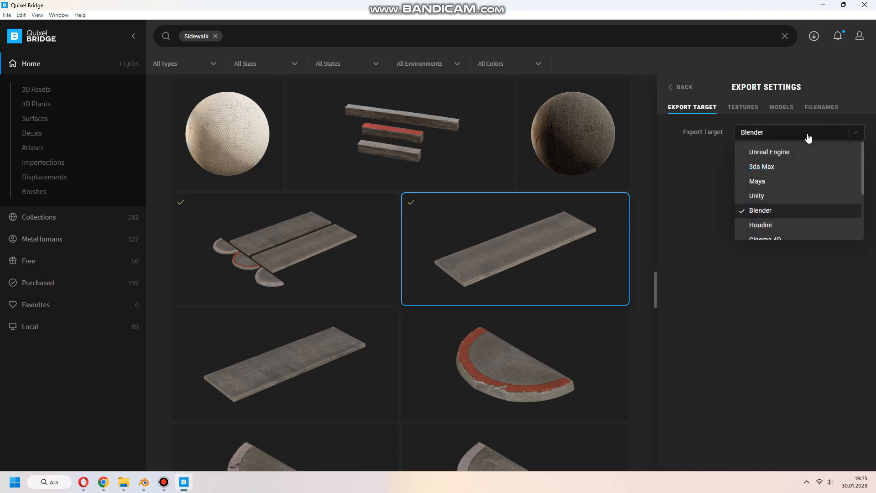
scroll(down, 3)
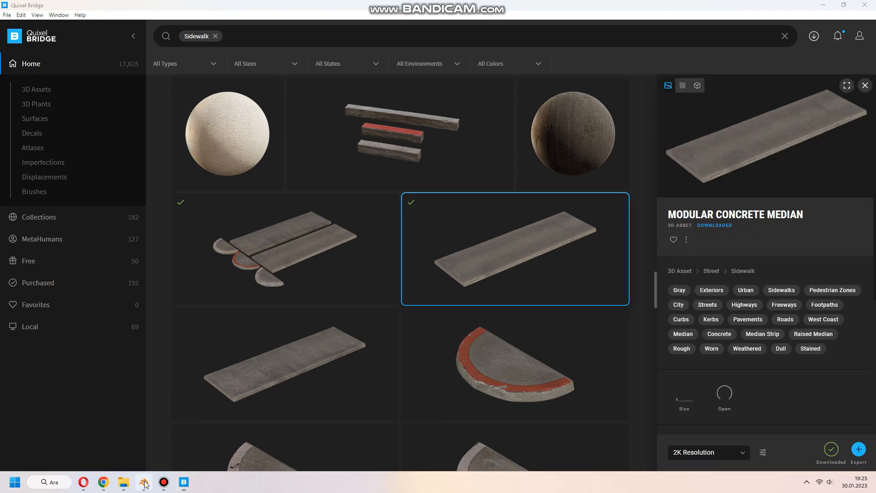
Switch to Blender and move the median slab into a new sidewalk collection via M > New Collection
click(143, 482)
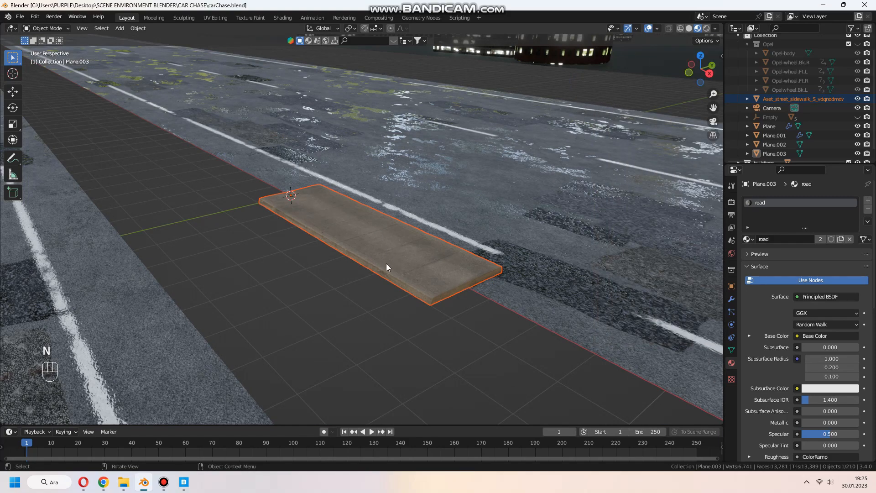
key(m)
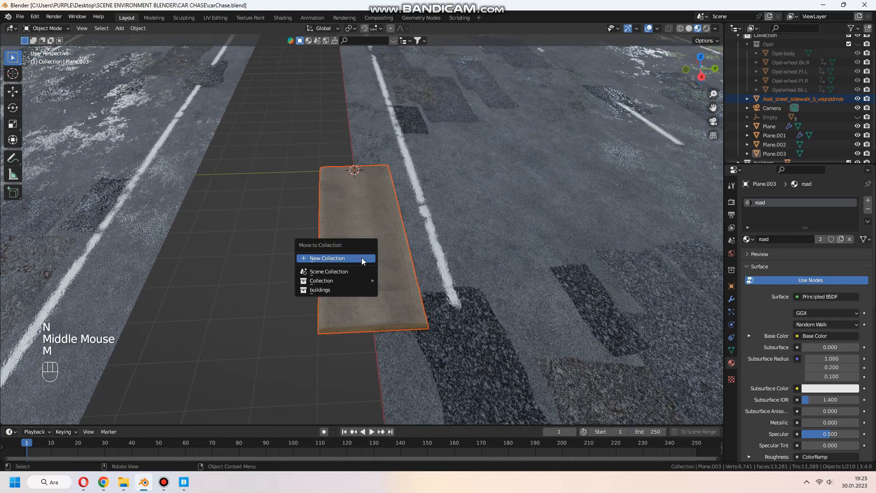
click(327, 257)
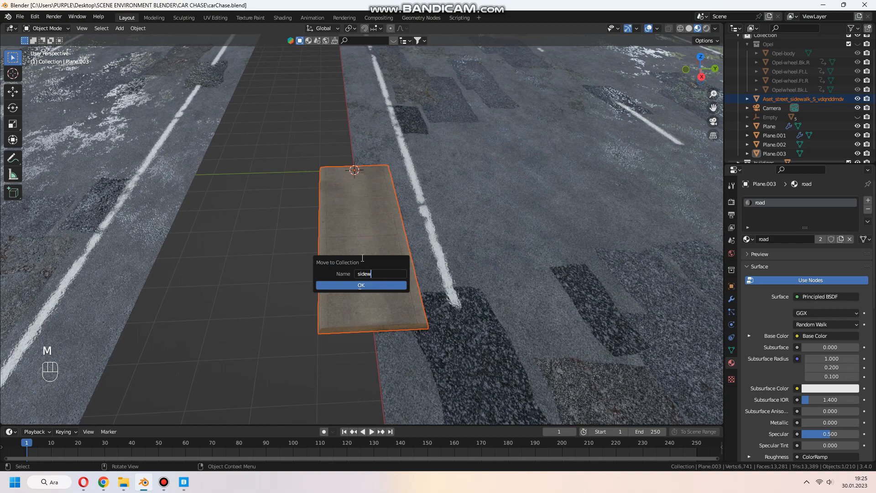
click(361, 284)
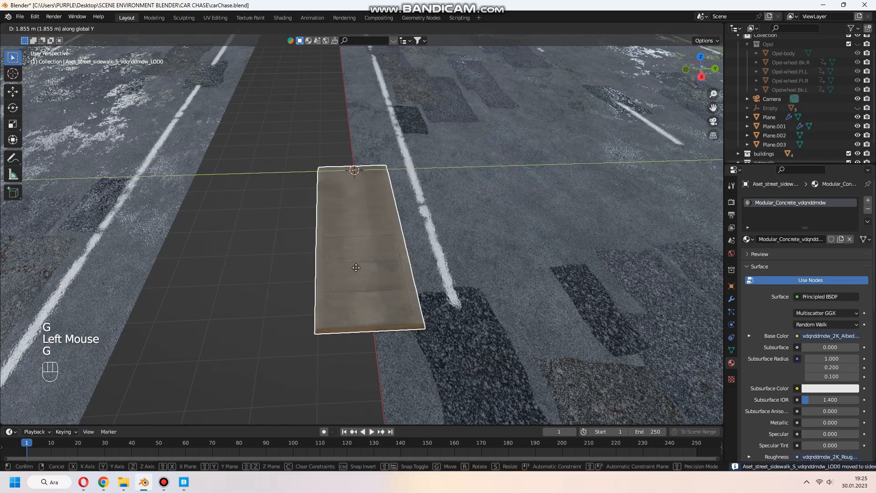